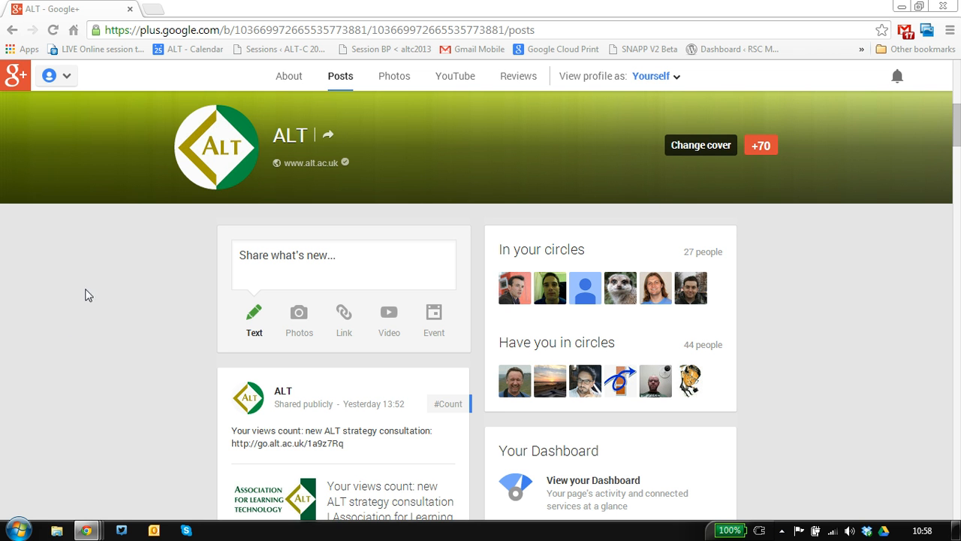
Step: Open Hangouts On Air from the Google+ navigation menu
{"action": "left_click", "coordinate": [15, 75]}
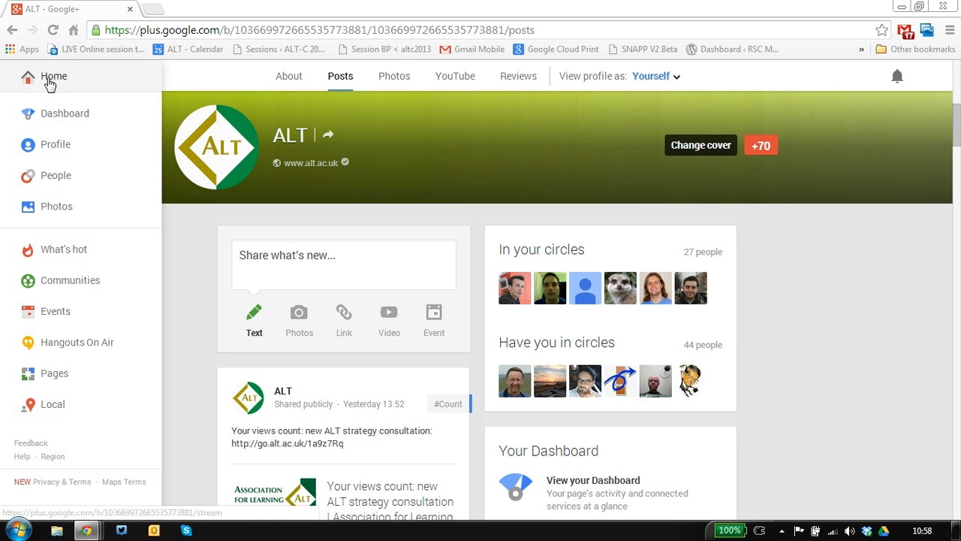
{"action": "mouse_move", "coordinate": [71, 342]}
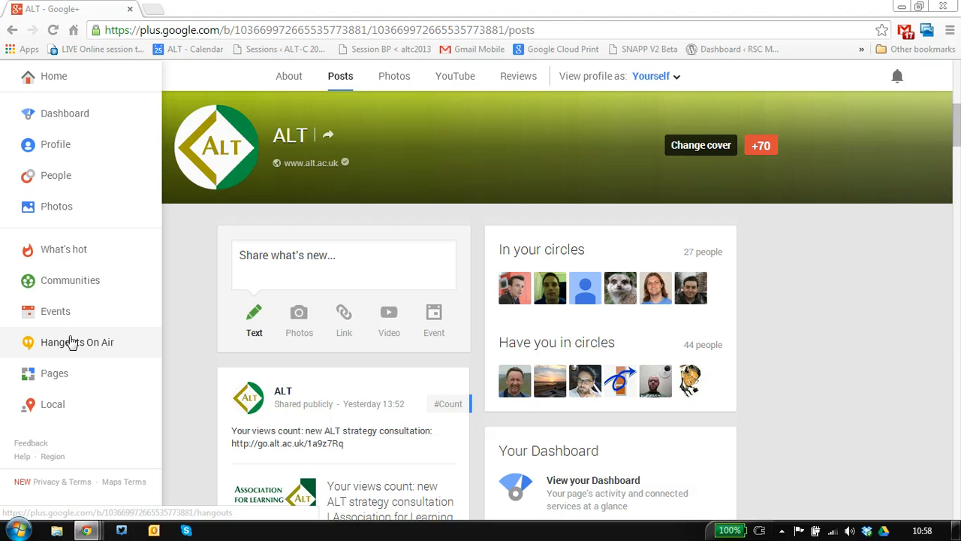
{"action": "mouse_move", "coordinate": [73, 341]}
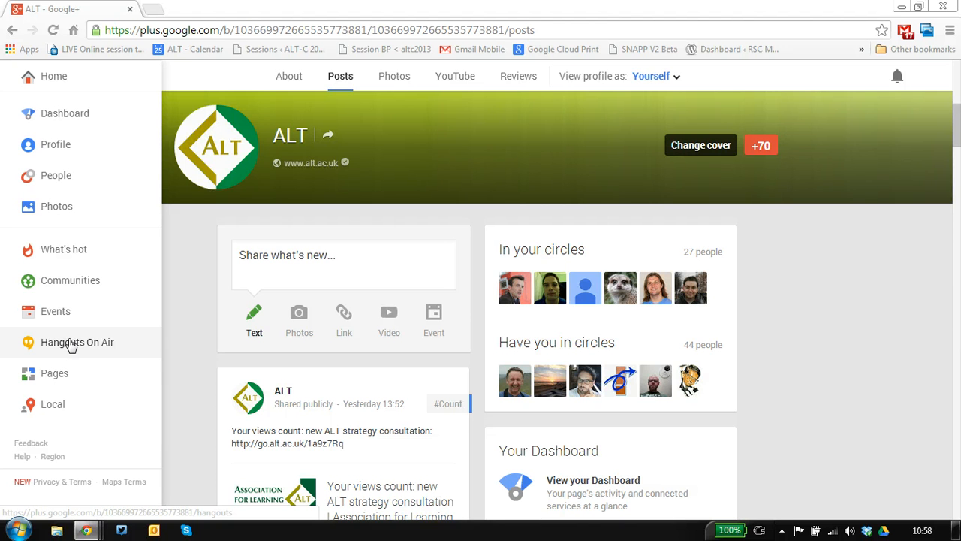
{"action": "left_click", "coordinate": [77, 342]}
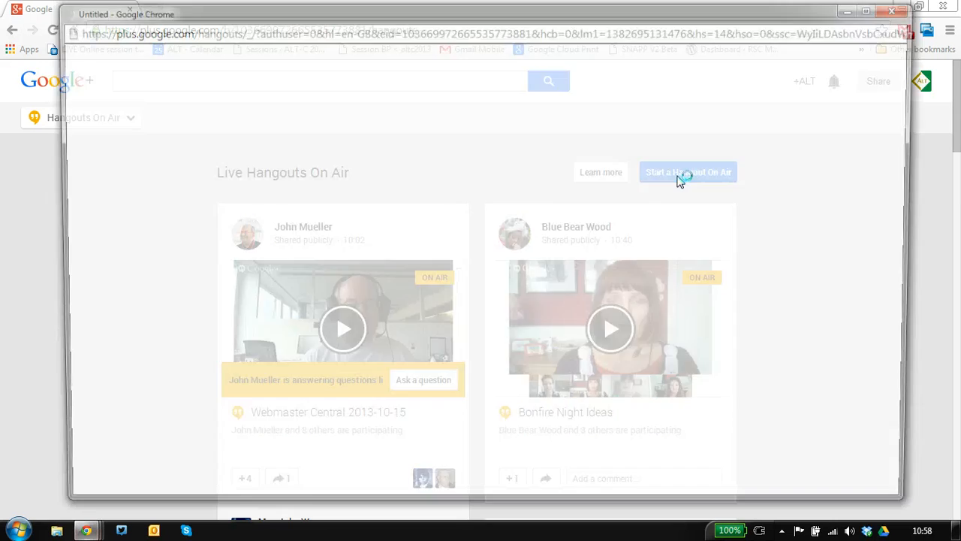
Step: Start a new Hangout On Air and exit setup for a plain video call
{"action": "left_click", "coordinate": [688, 172]}
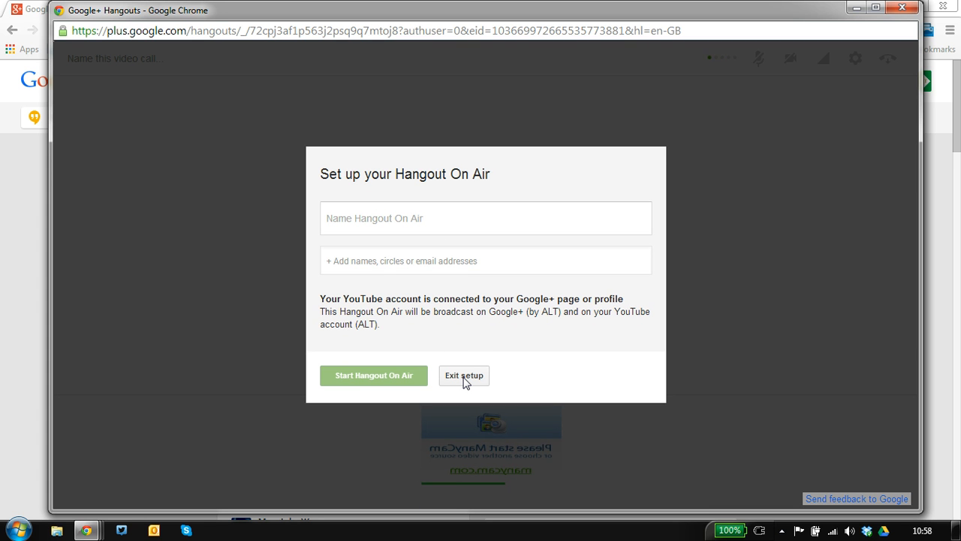
{"action": "left_click", "coordinate": [464, 375]}
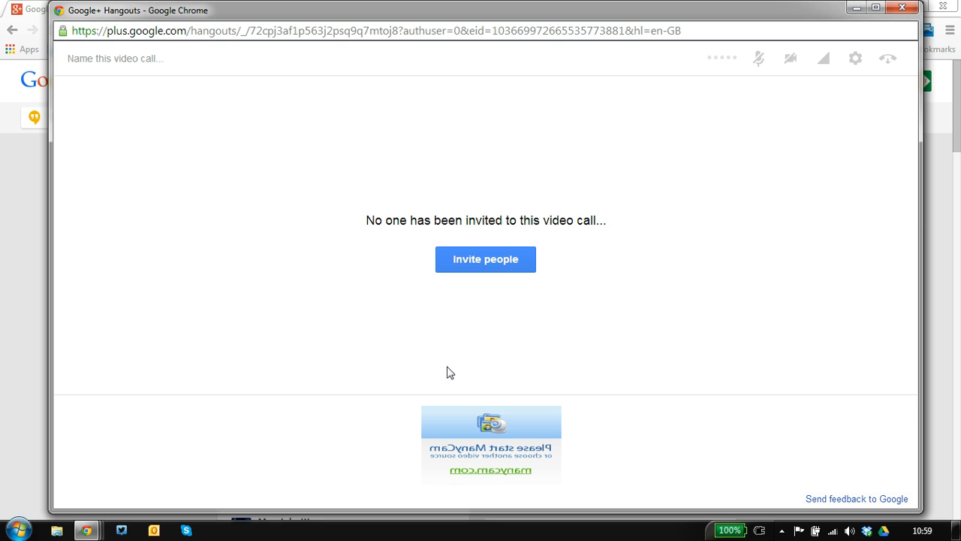
{"action": "mouse_move", "coordinate": [825, 241]}
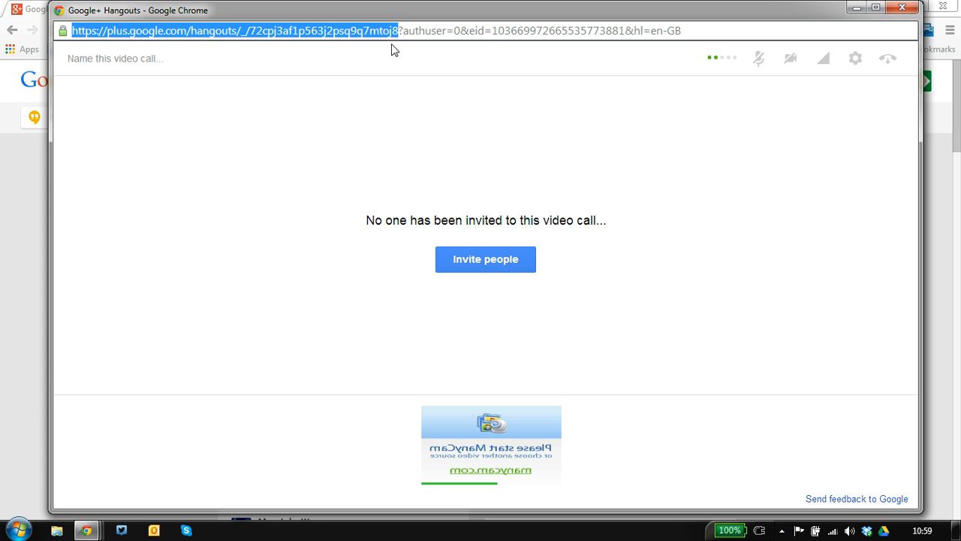
Step: Copy the hangout's URL from the address bar and close the call window
{"action": "right_click", "coordinate": [345, 30]}
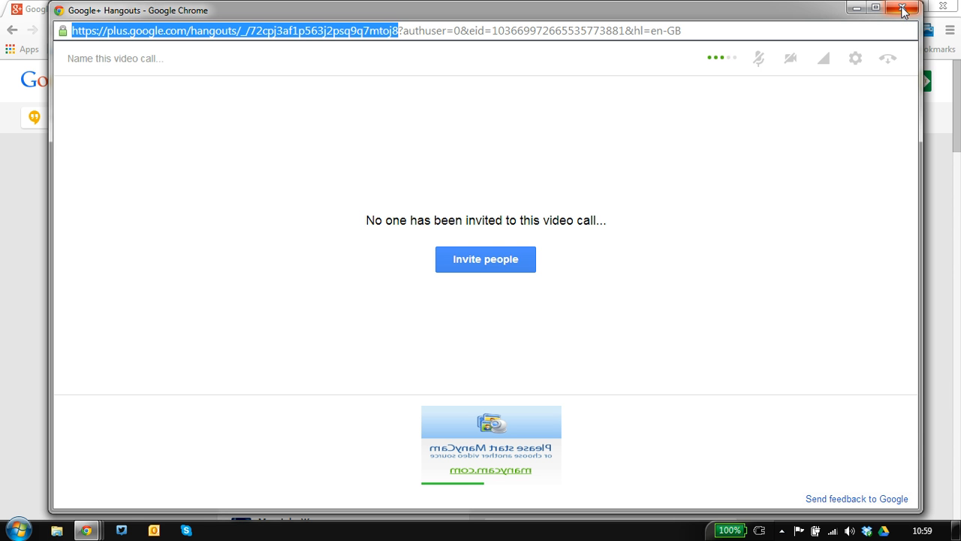
{"action": "left_click", "coordinate": [903, 6]}
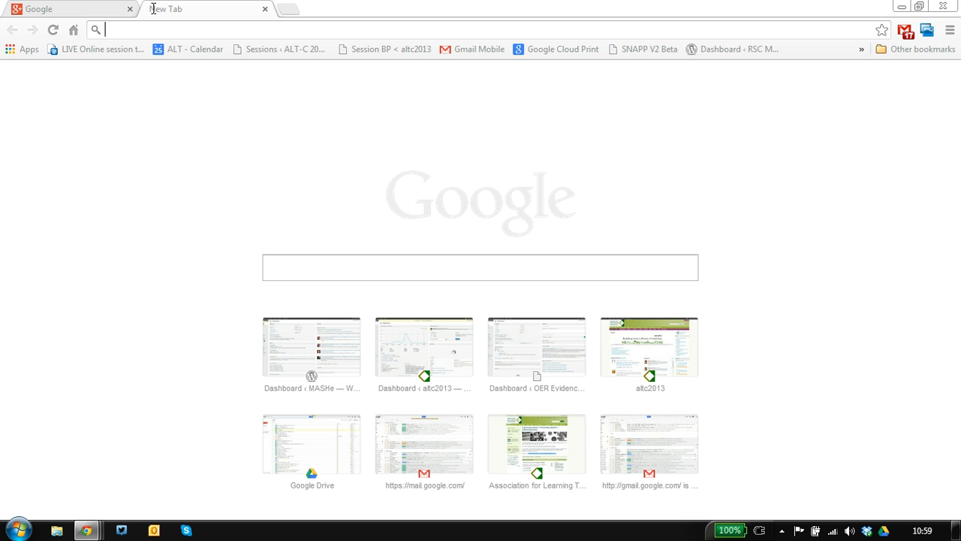
{"action": "type", "text": "https://plus.google.com/hangouts/_/72cpj3af1p563j2psq9q7mtoj8"}
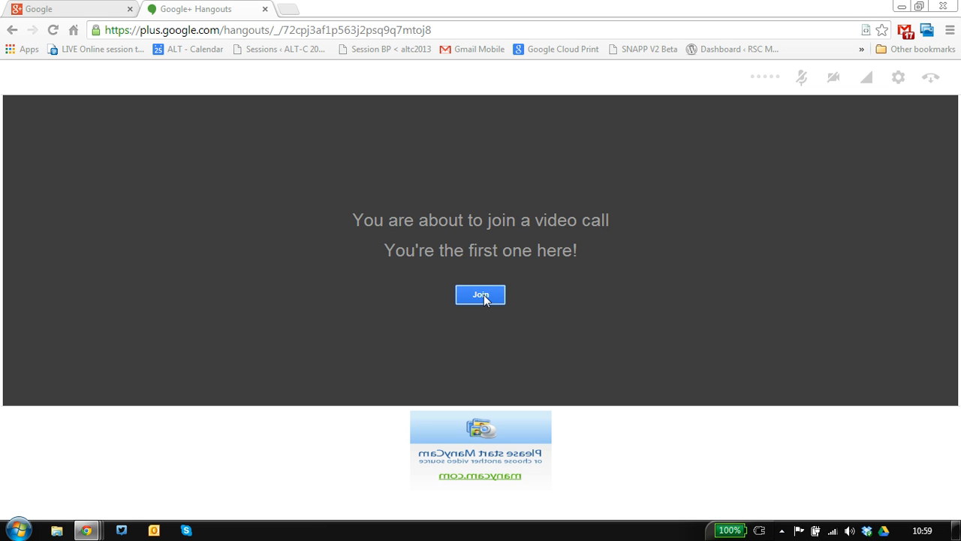
{"action": "left_click", "coordinate": [480, 294]}
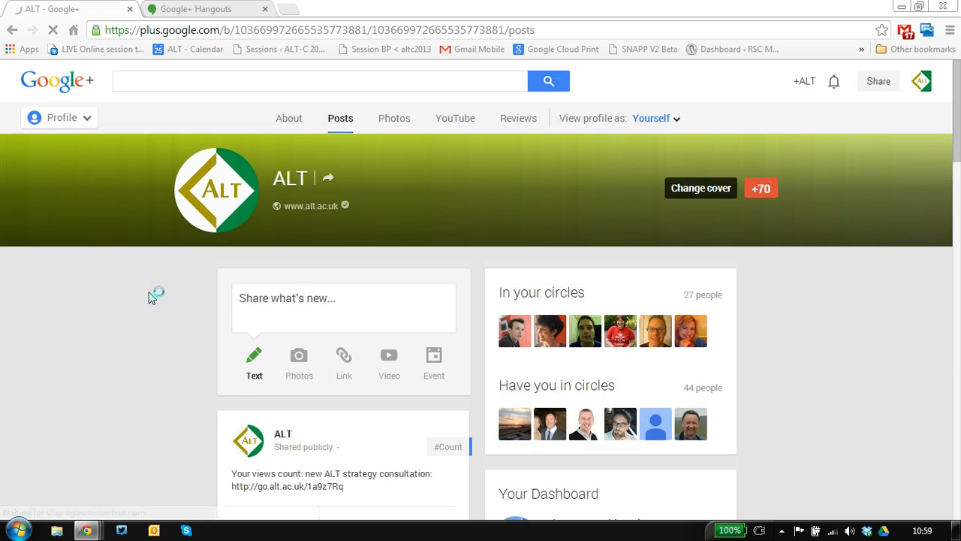
Step: Check ALT's posts and YouTube tab for the call, then open ALT's YouTube channel
{"action": "scroll", "scroll_direction": "down", "scroll_amount": 3}
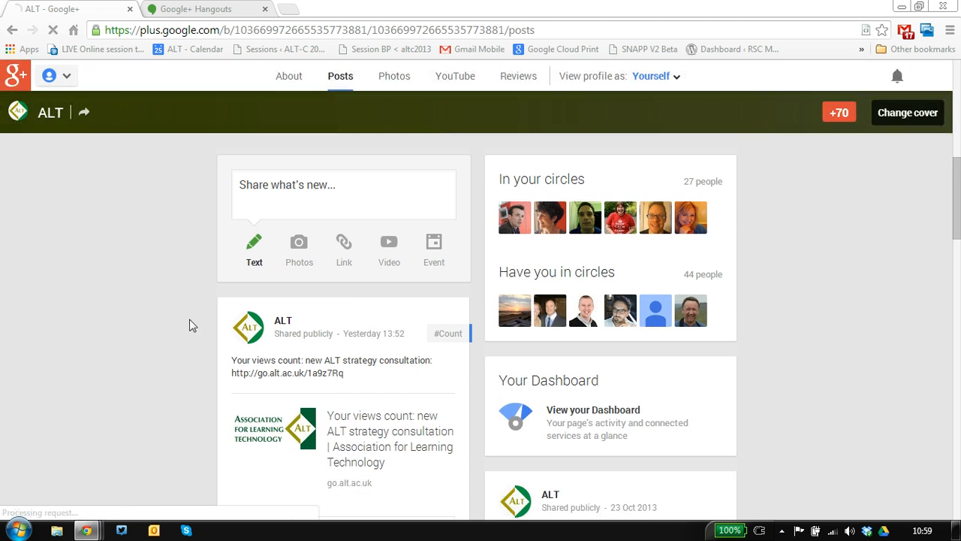
{"action": "scroll", "scroll_direction": "down", "scroll_amount": 3}
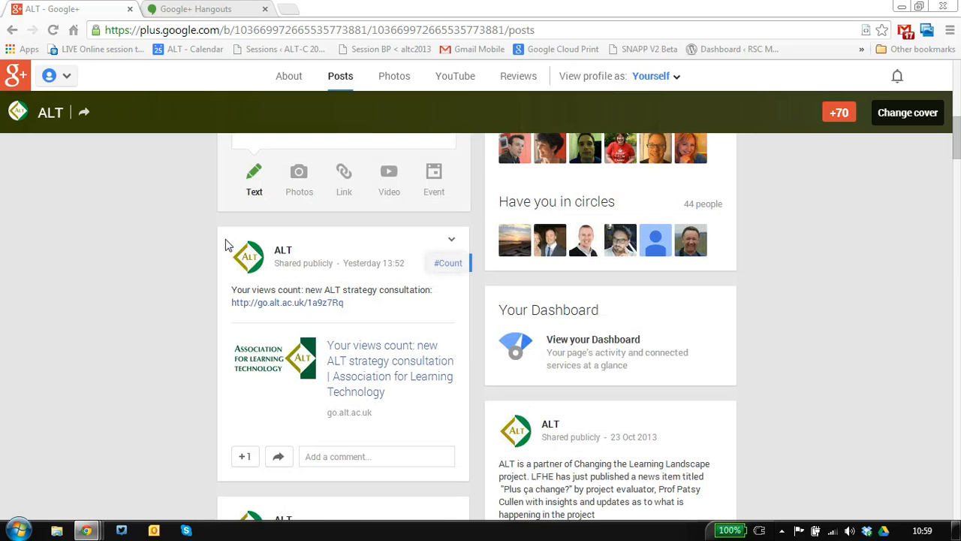
{"action": "left_click", "coordinate": [454, 76]}
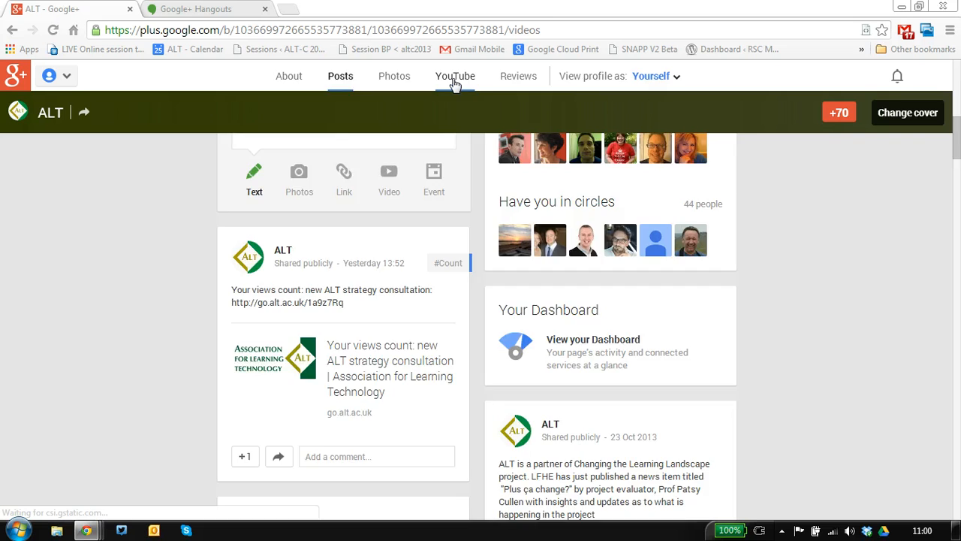
{"action": "left_click", "coordinate": [454, 76]}
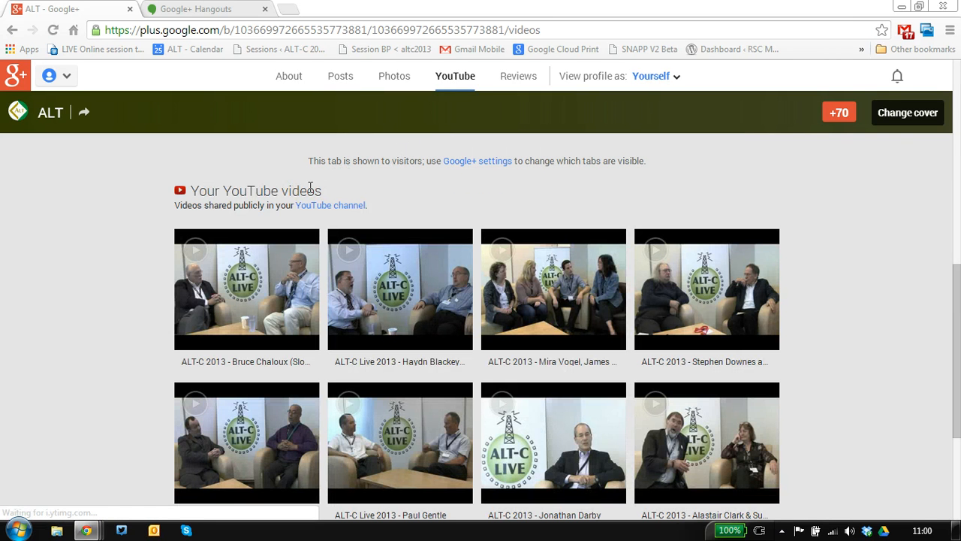
{"action": "left_click", "coordinate": [331, 205]}
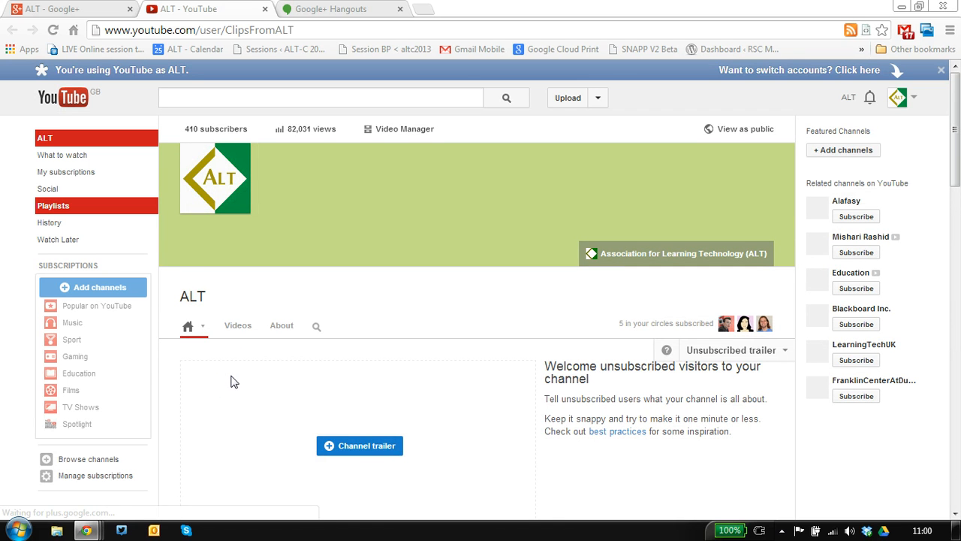
Step: List the channel's Events videos, then return to the hangout and start a chat message
{"action": "scroll", "scroll_direction": "down", "scroll_amount": 3}
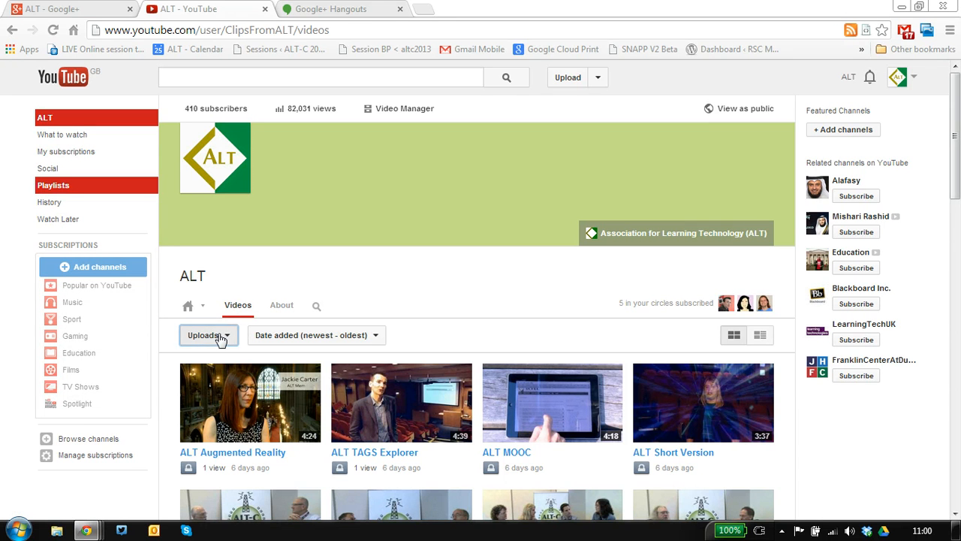
{"action": "left_click", "coordinate": [209, 335]}
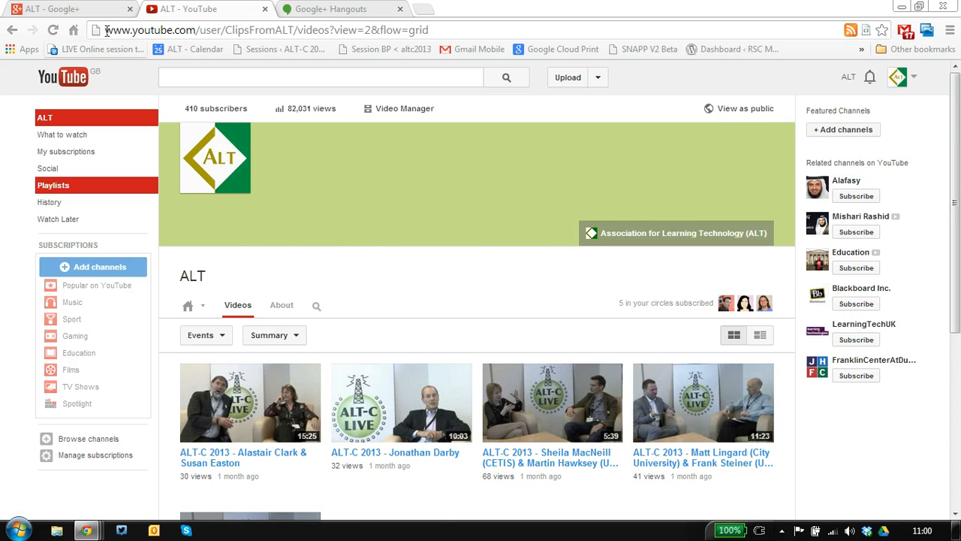
{"action": "left_click", "coordinate": [347, 8]}
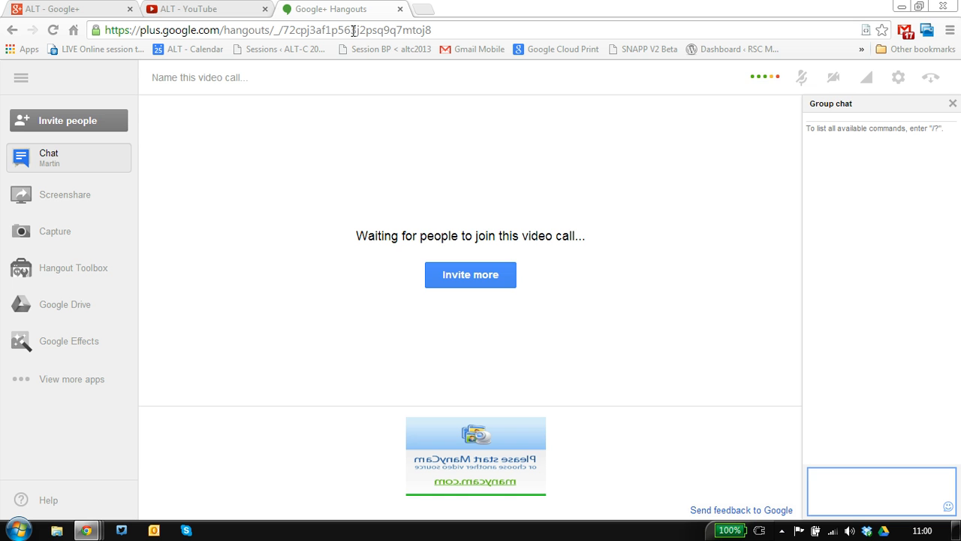
{"action": "left_click", "coordinate": [881, 491]}
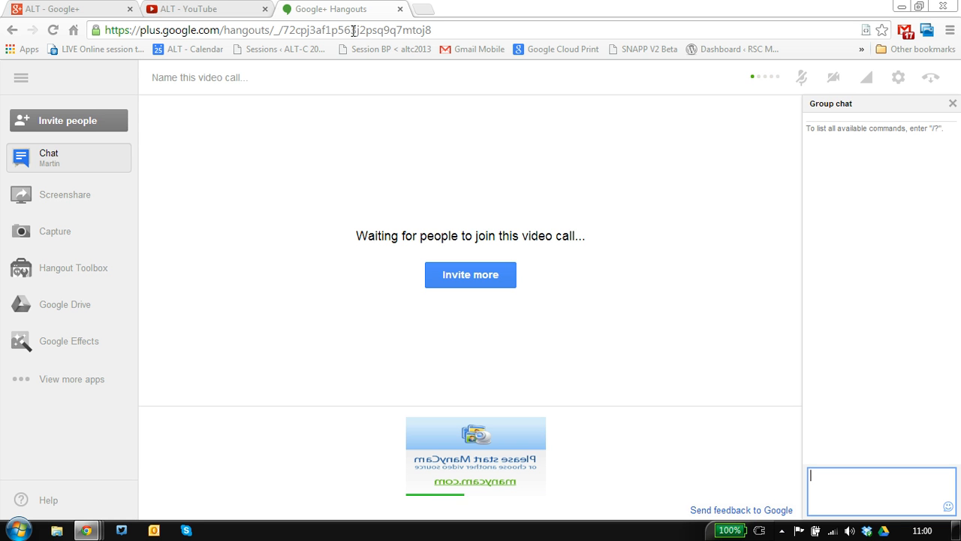